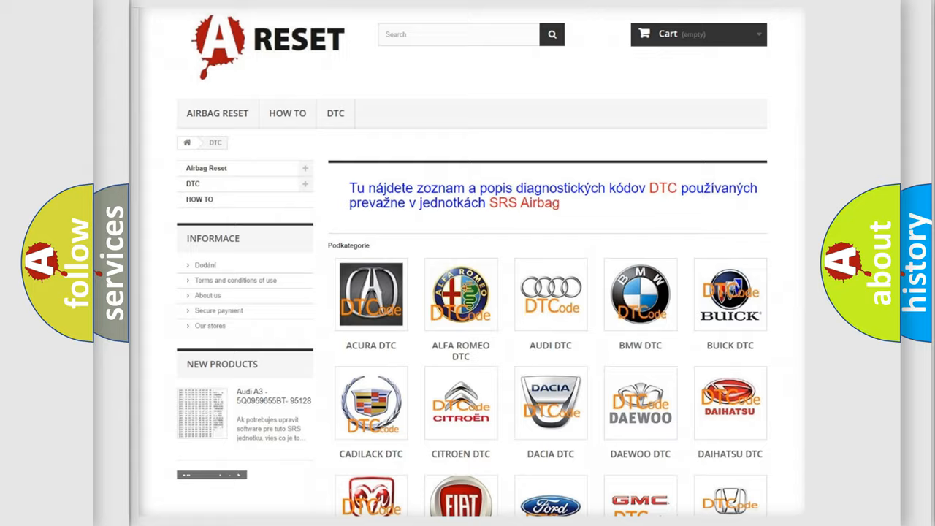
Step: Scroll through the Chevrolet DTC page's long list of B-code subcategories
scroll(down, 3)
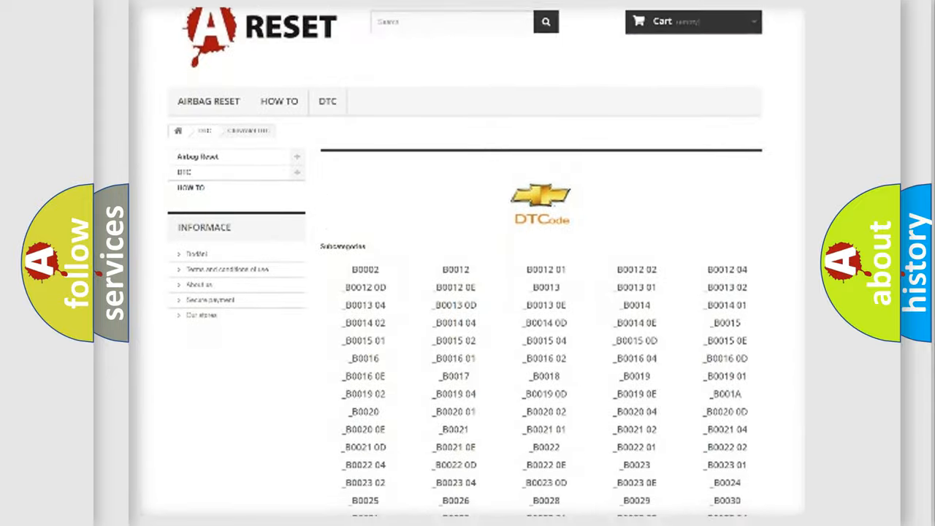
scroll(down, 3)
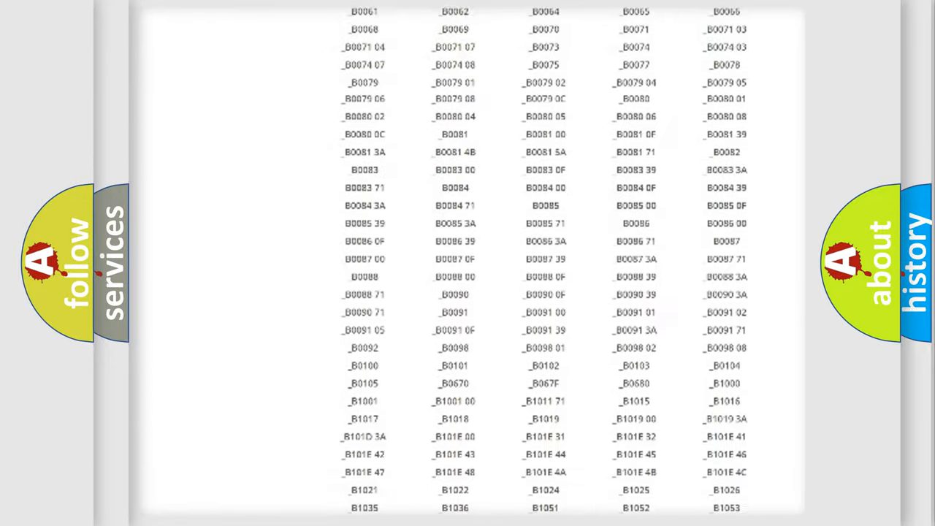
scroll(up, 3)
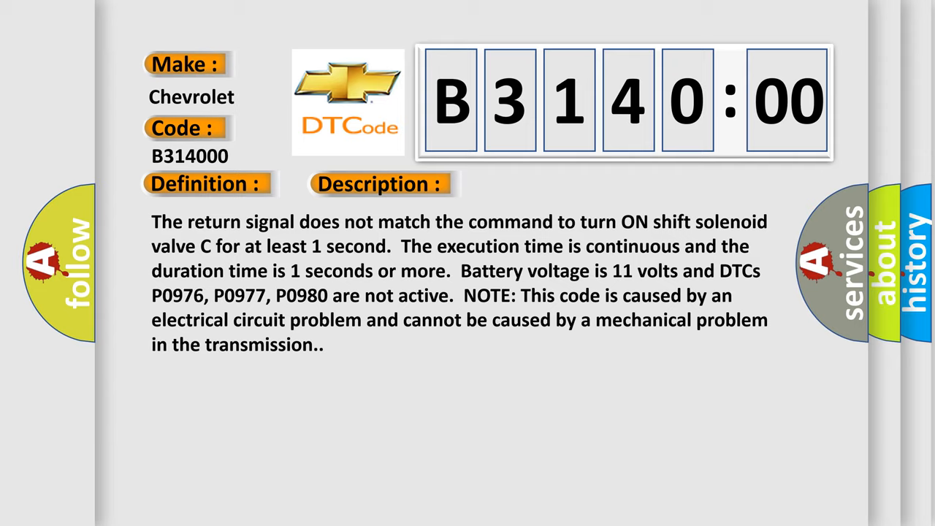
Step: Advance the B314000 slide from its description to the Cause list (blown fuse to faulty PCM)
click(535, 184)
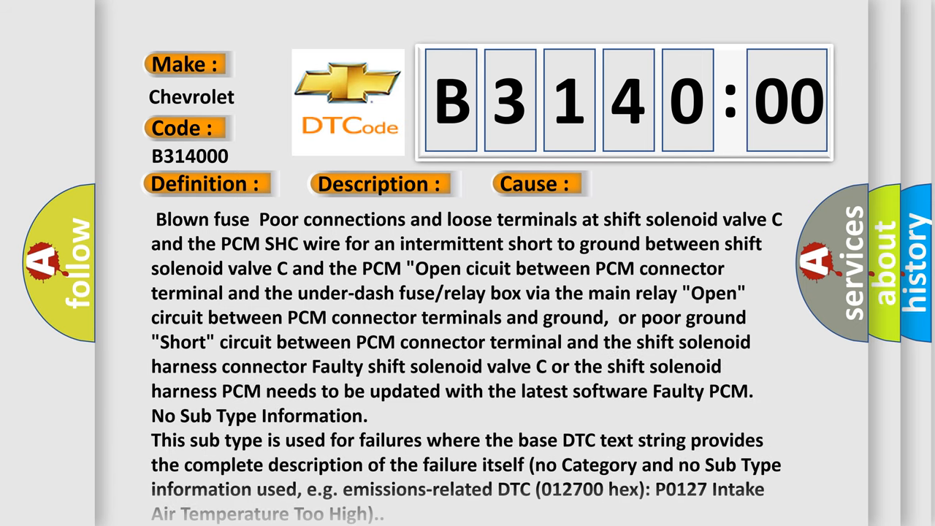